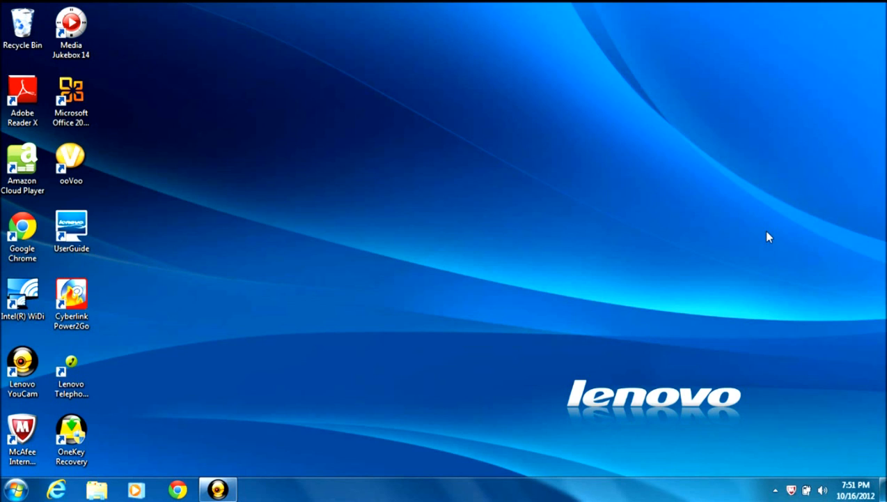
mouse_move(762, 261)
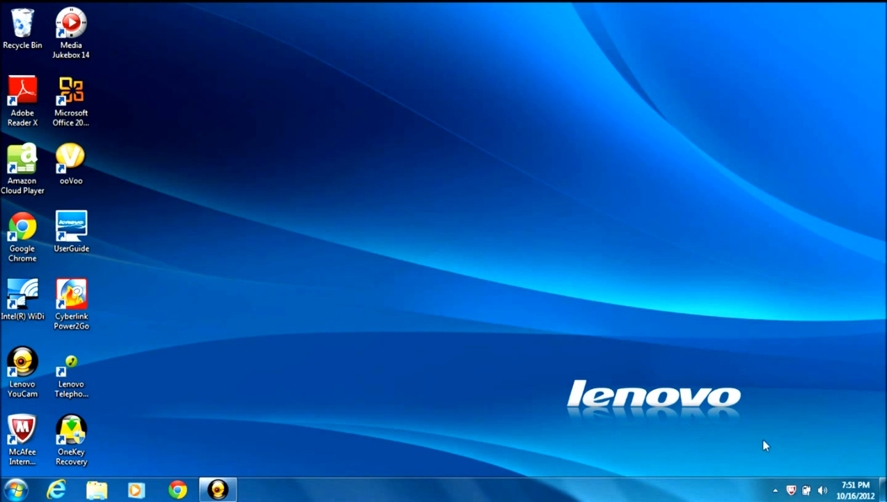
mouse_move(764, 466)
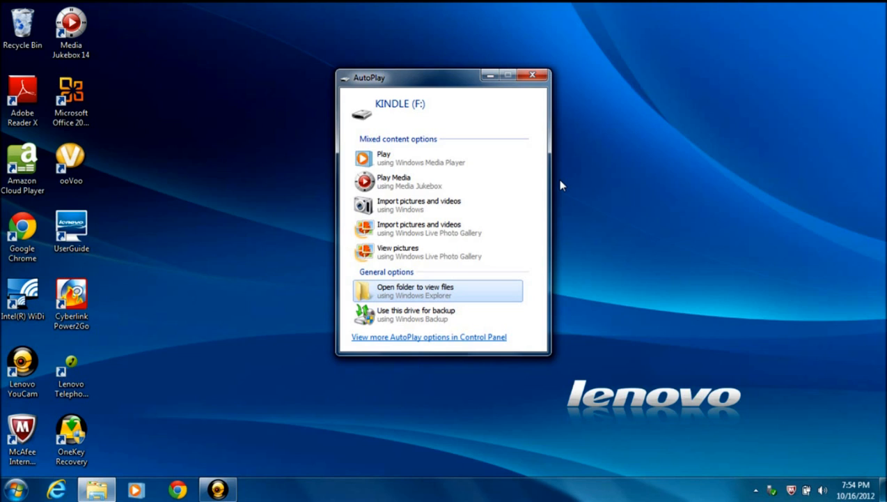
mouse_move(381, 118)
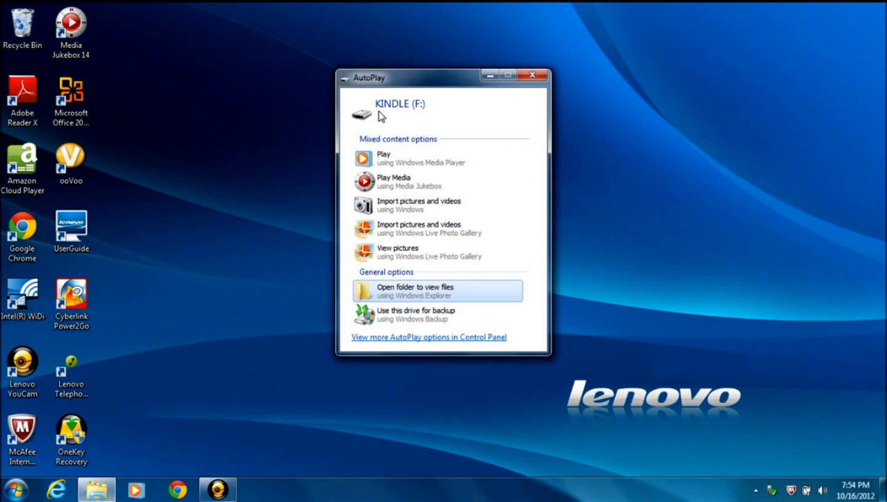
mouse_move(390, 108)
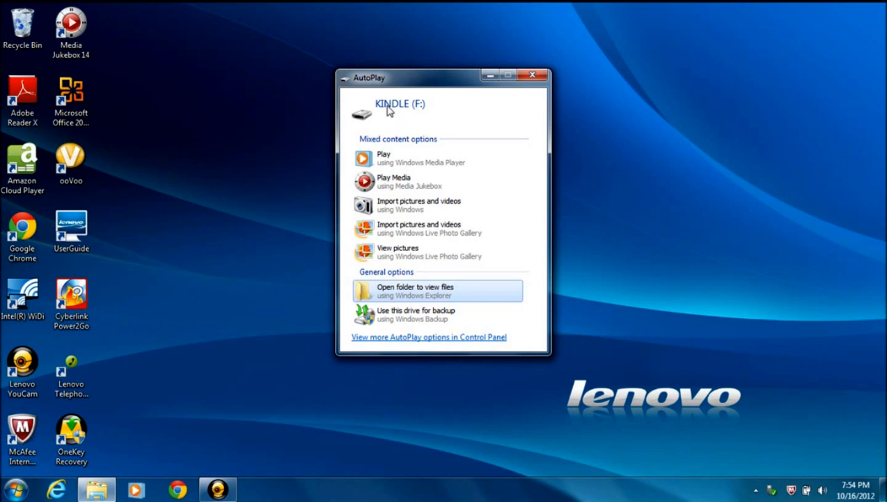
mouse_move(410, 133)
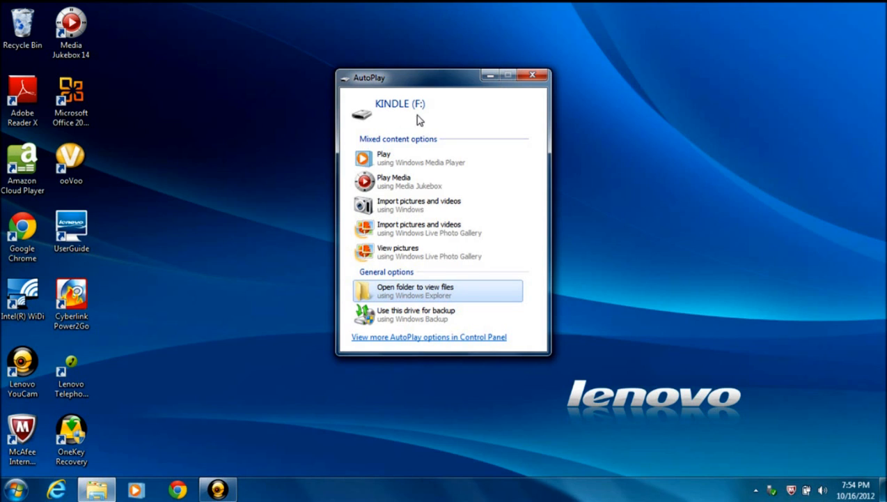
mouse_move(402, 120)
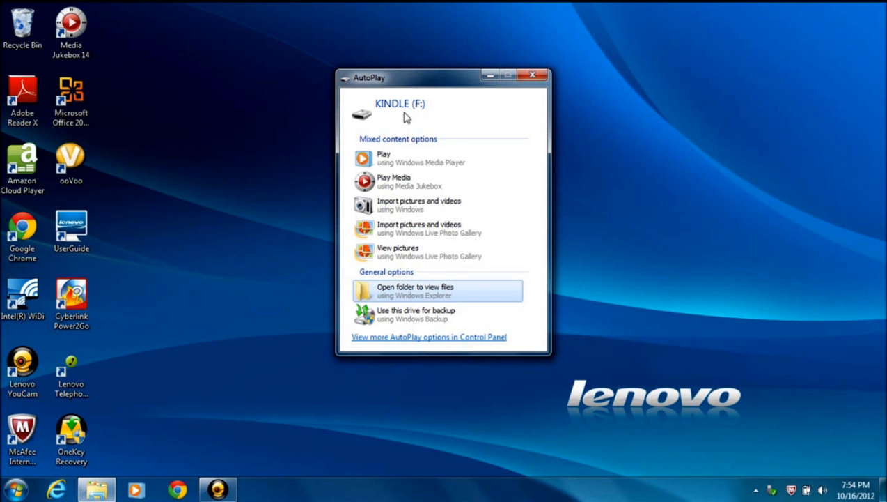
mouse_move(396, 122)
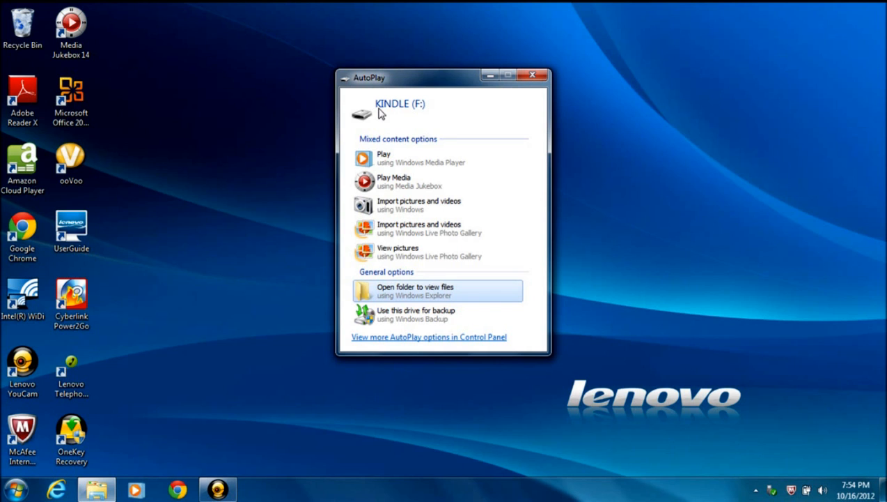
Step: Open the KINDLE (F:) drive in Windows Explorer from the AutoPlay dialog
left_click(533, 73)
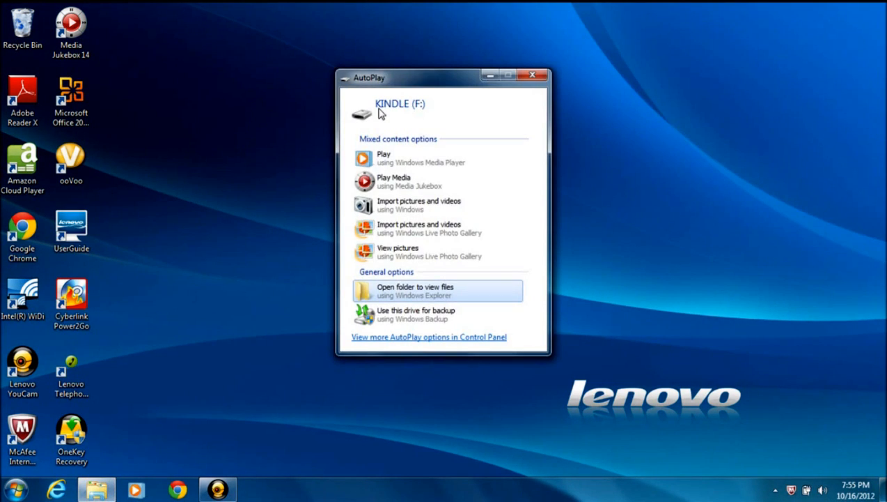
mouse_move(444, 266)
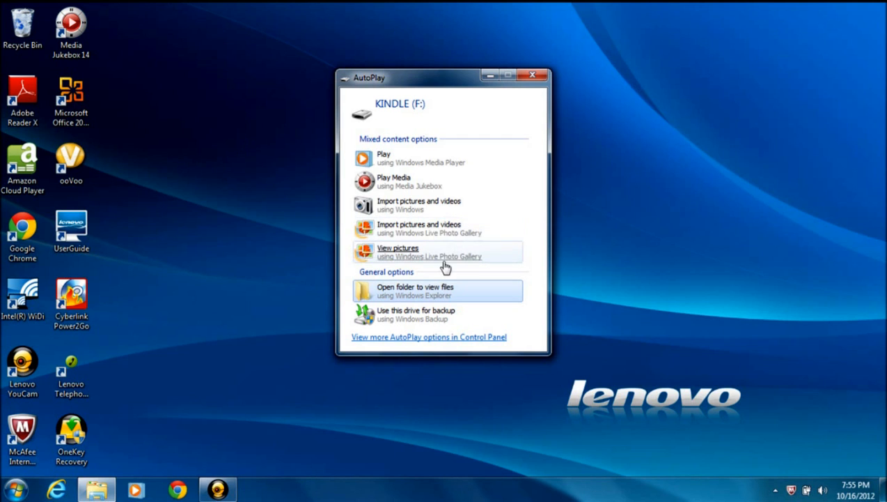
mouse_move(437, 296)
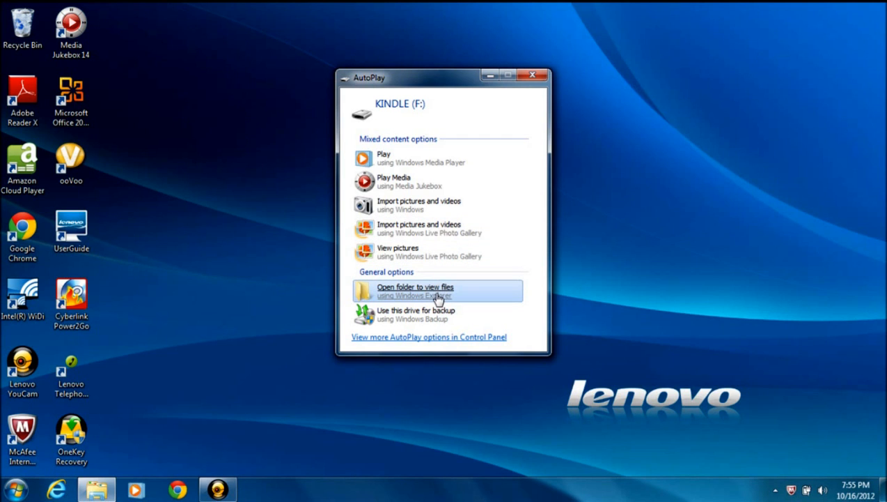
left_click(416, 291)
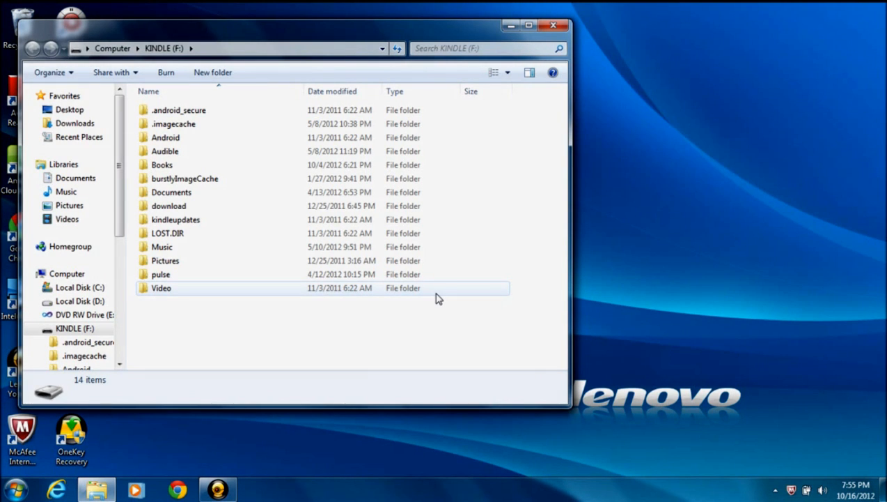
mouse_move(220, 261)
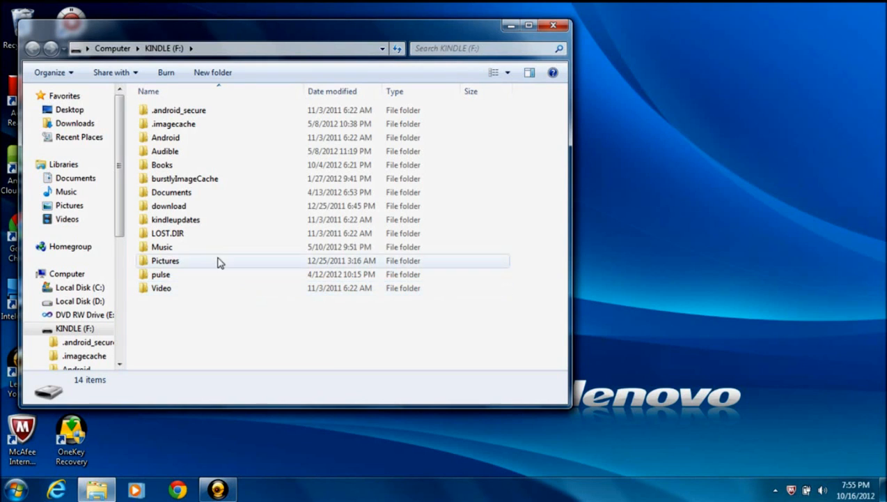
Step: Browse past the Pictures, Video and Documents folders and open the Kindle's Music folder
left_click(165, 260)
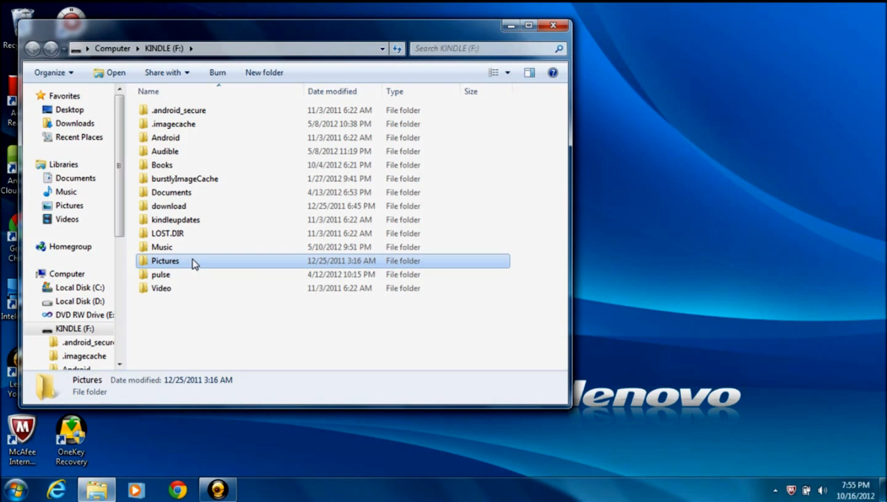
mouse_move(189, 280)
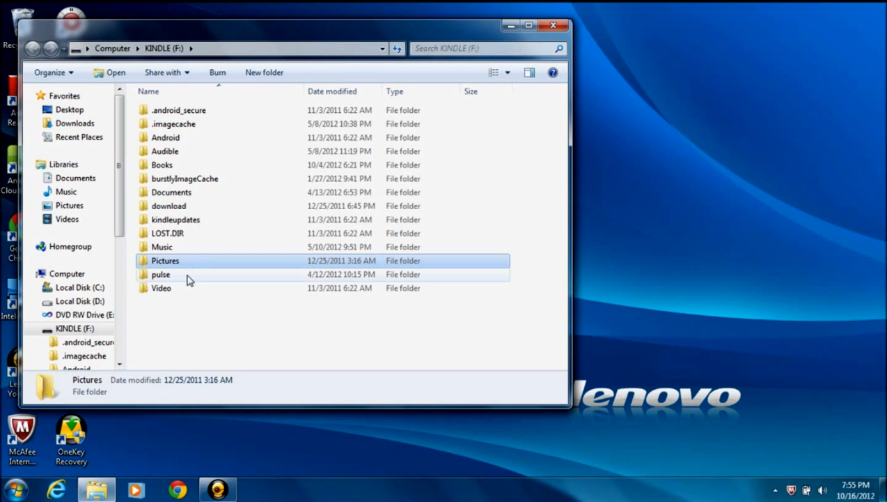
left_click(161, 287)
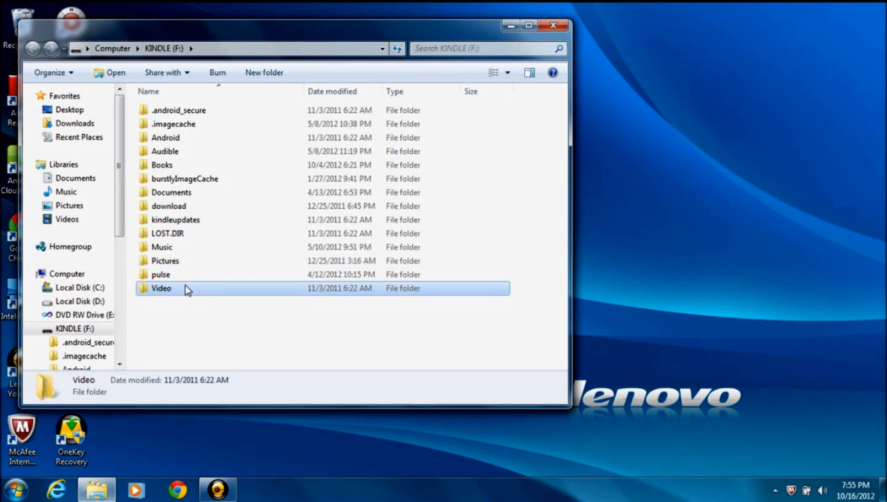
left_click(170, 192)
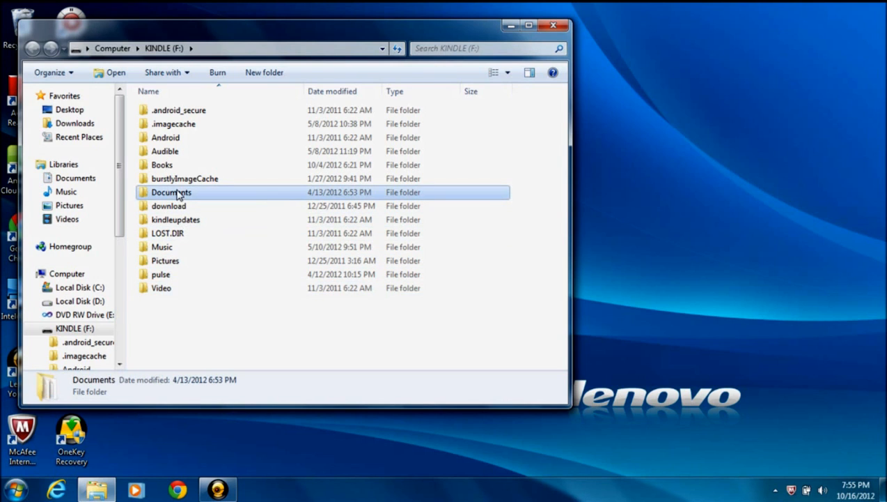
mouse_move(179, 249)
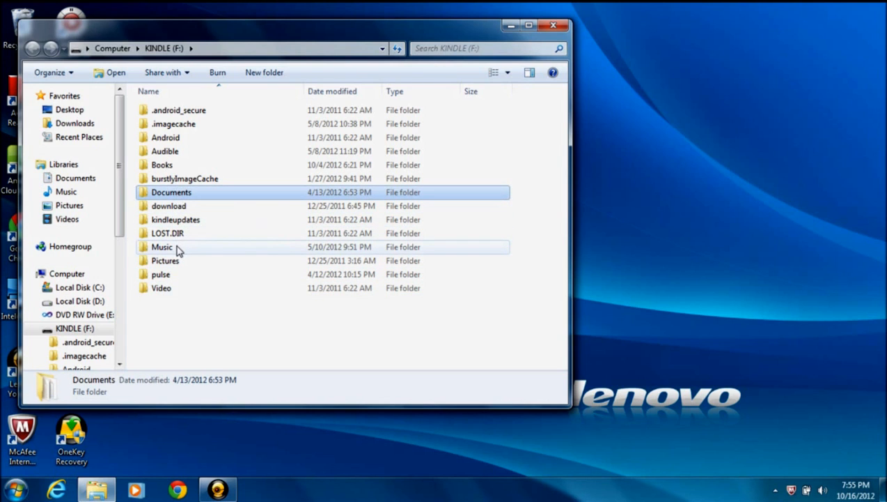
left_click(161, 246)
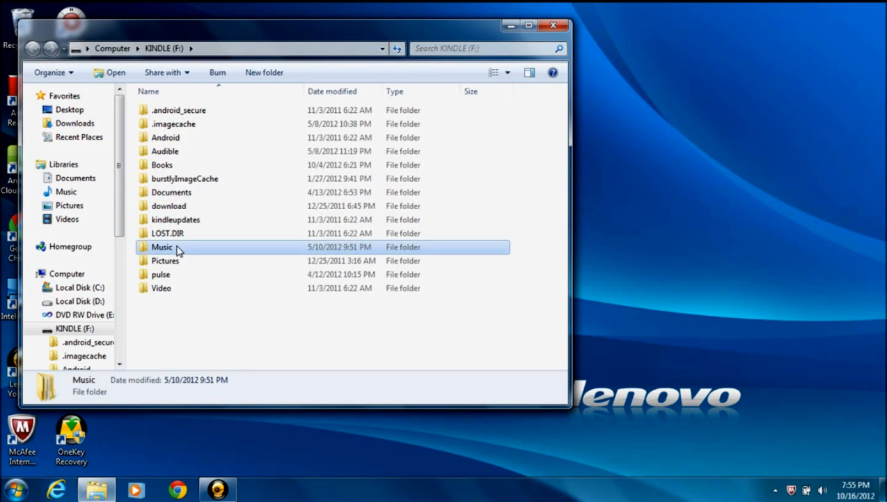
double_click(162, 246)
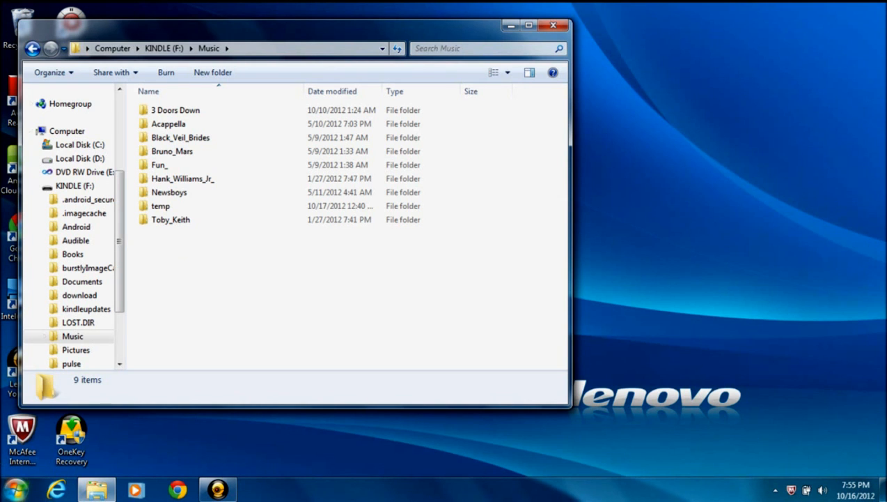
Step: Open the PC's Music library from the Start menu in a second window
left_click(16, 486)
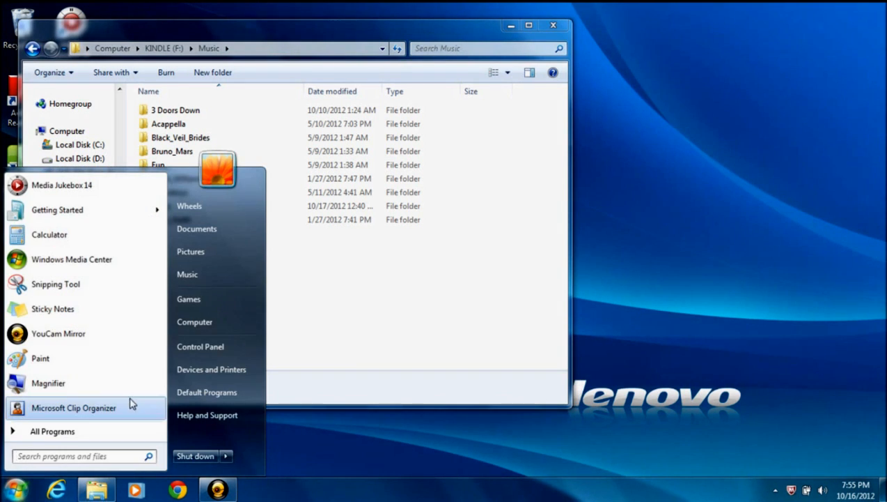
mouse_move(216, 274)
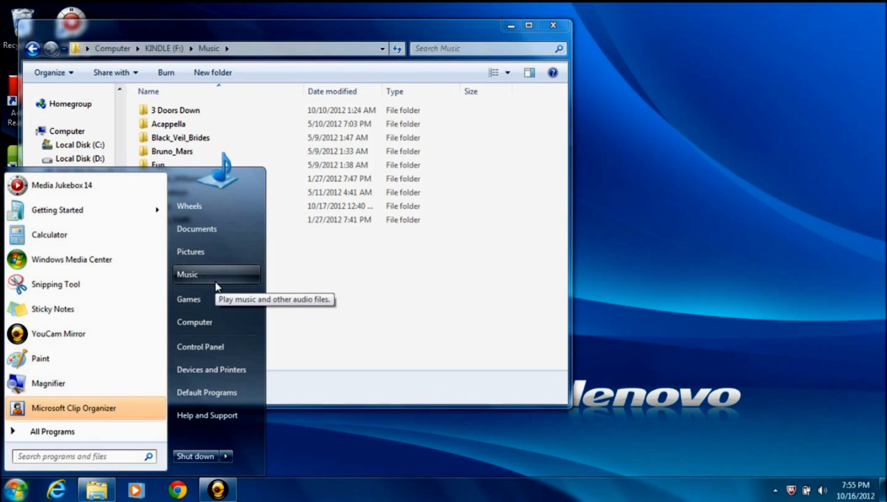
left_click(186, 274)
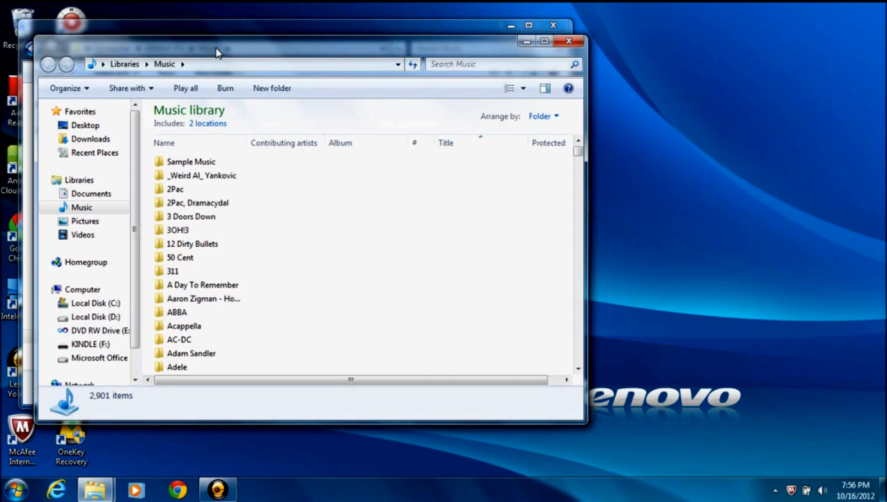
Step: Place the Music library beside the Kindle folder and select the Adele folder for copying
left_click_drag(216, 52, 278, 59)
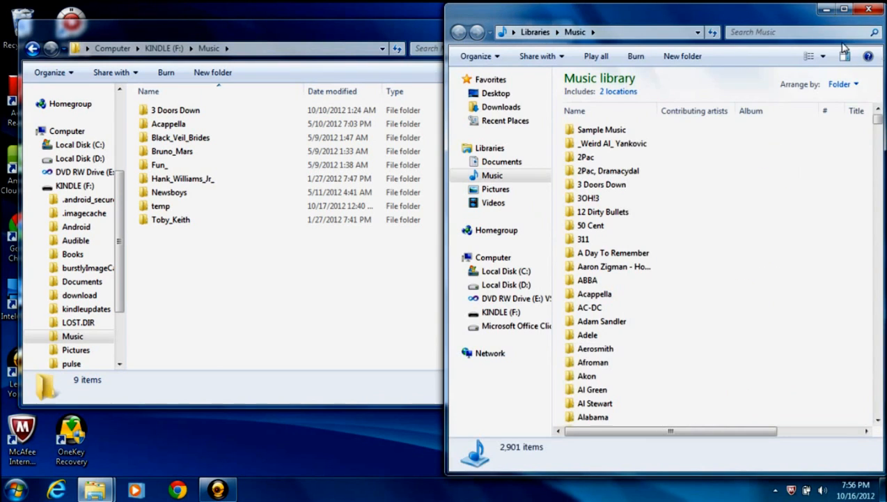
mouse_move(262, 31)
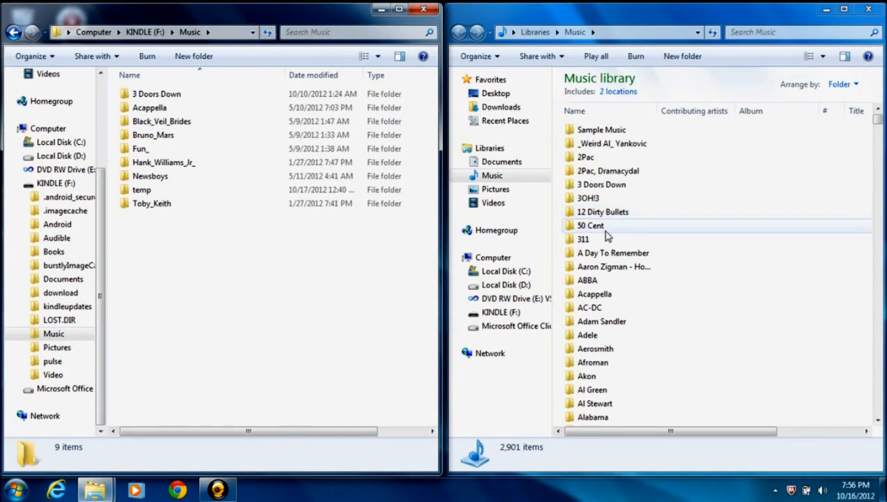
left_click(588, 334)
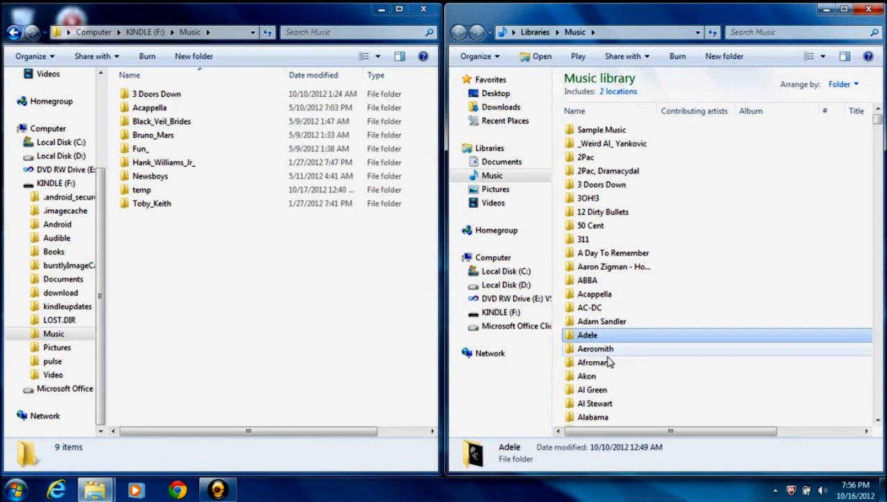
mouse_move(624, 338)
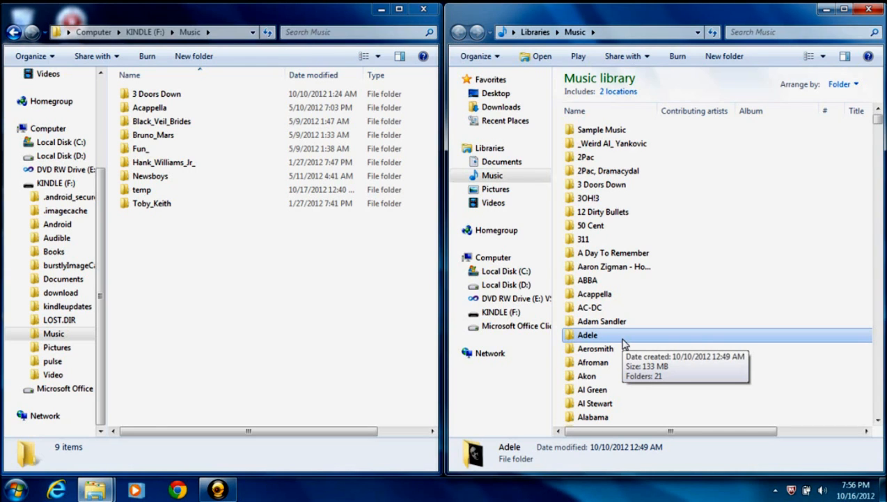
mouse_move(625, 344)
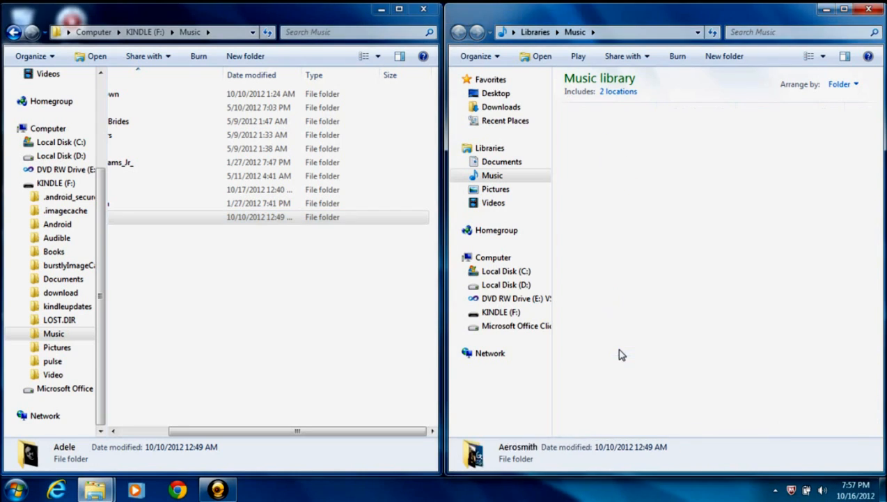
Step: Open Aerosmith in the library and select its Greatest Hits album for copying
double_click(518, 446)
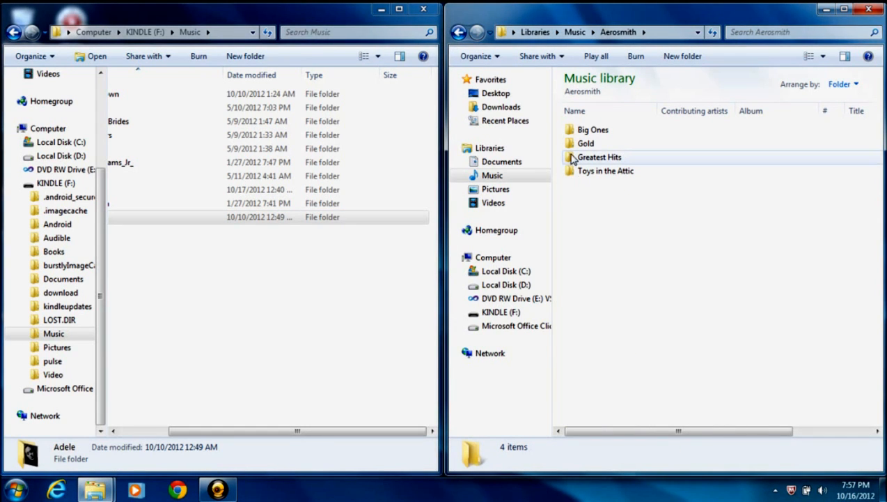
left_click(598, 156)
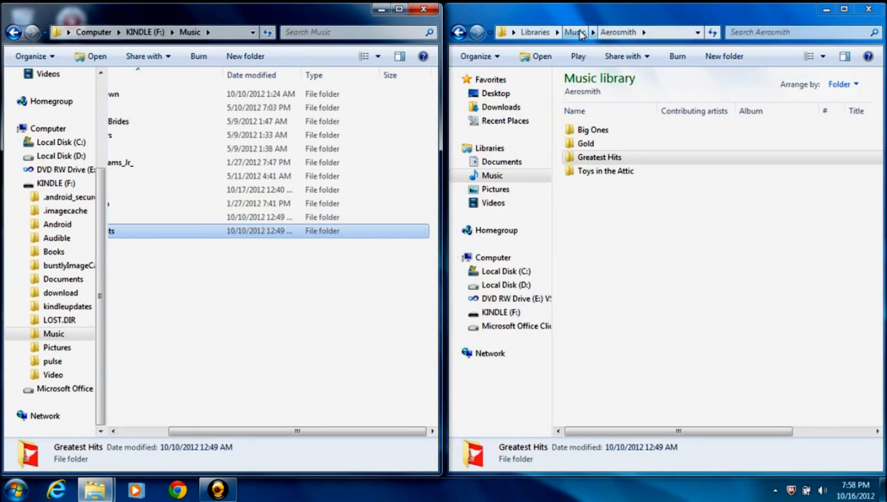
Step: Copy Thunderstruck from the library's AC-DC folder into the Kindle's Music folder
left_click(574, 32)
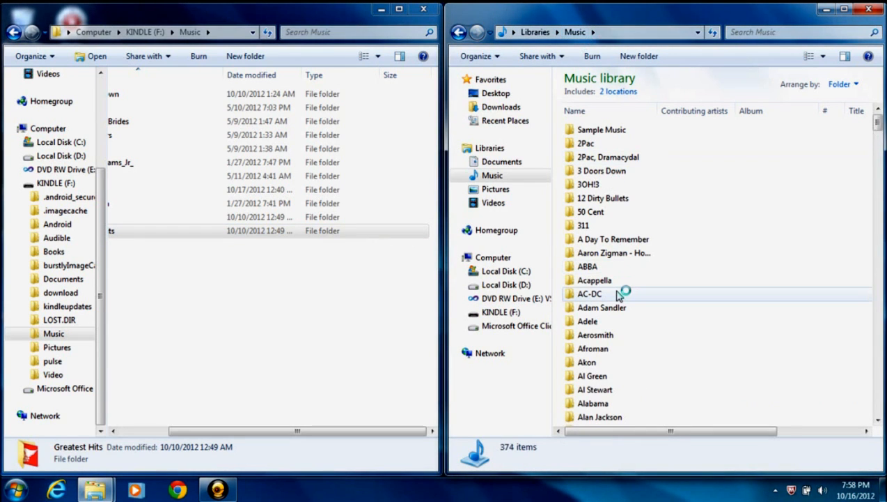
double_click(589, 293)
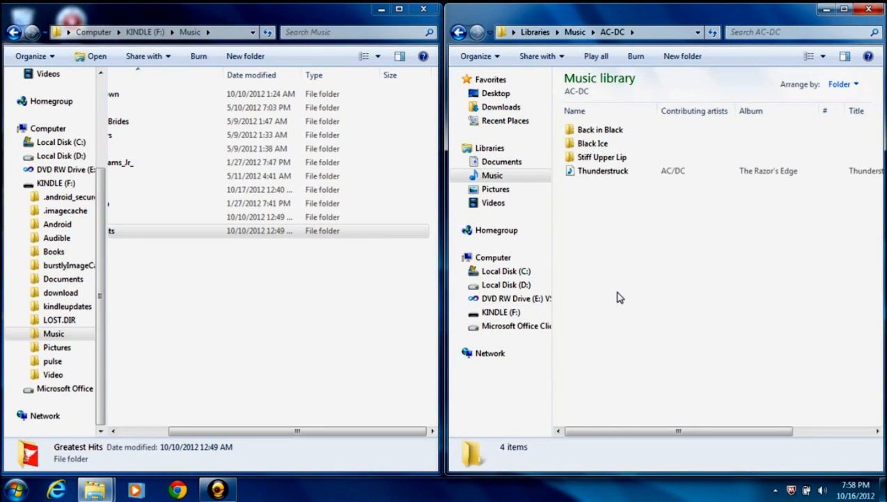
mouse_move(608, 176)
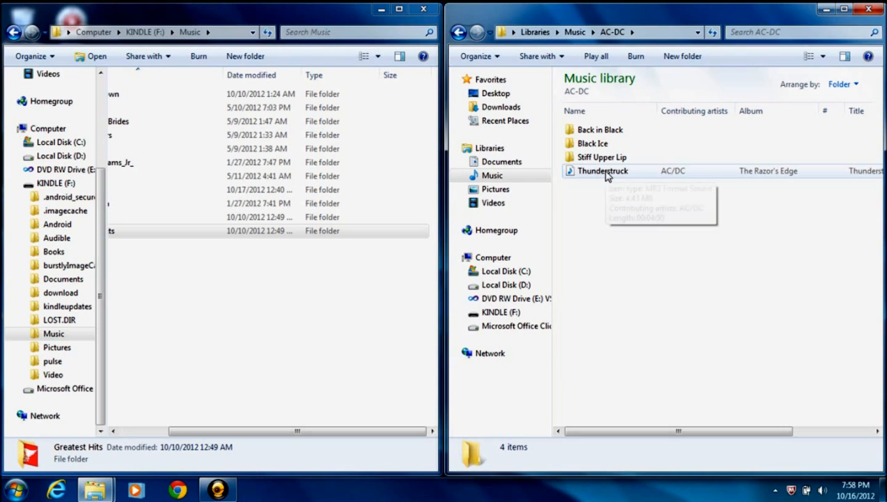
left_click(603, 171)
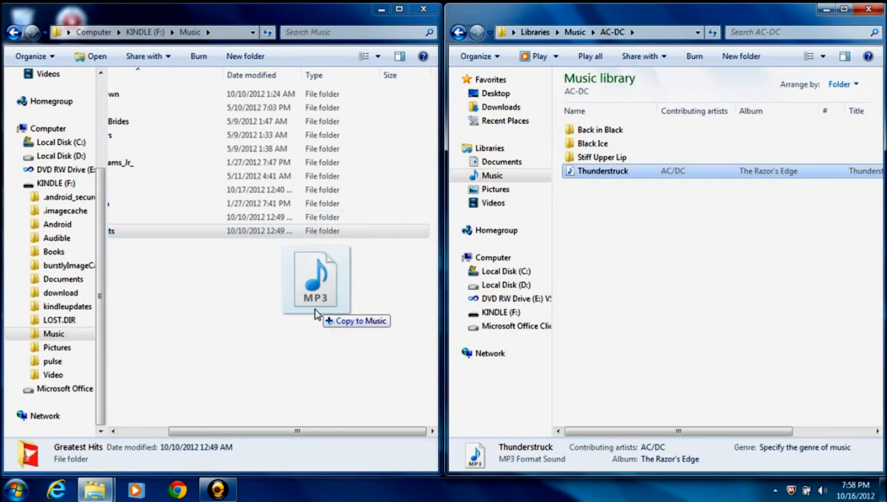
left_click_drag(315, 279, 316, 318)
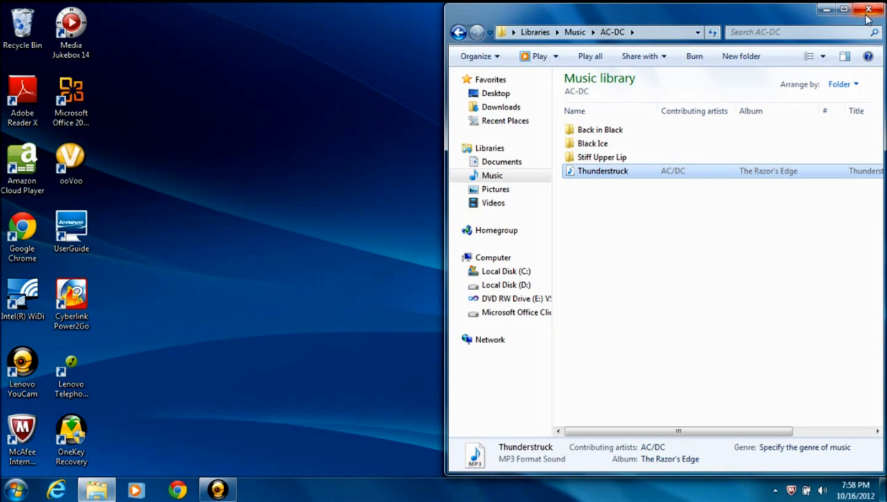
mouse_move(870, 8)
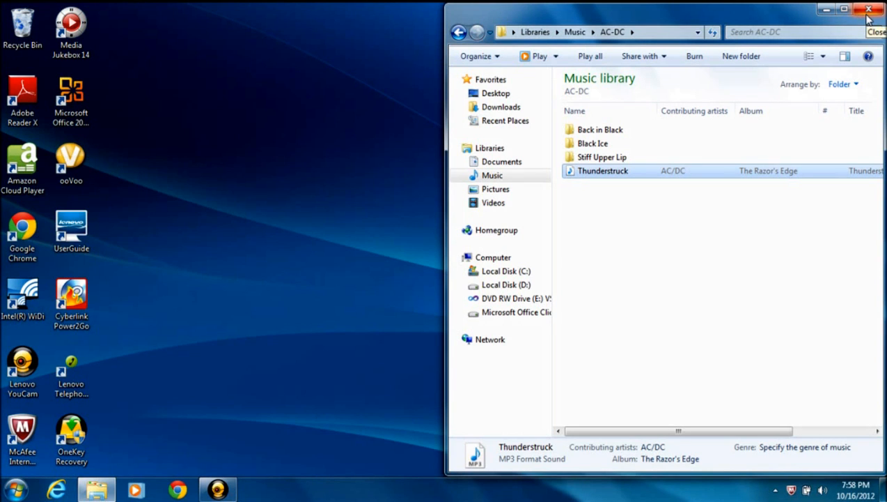
Step: Close the Music library window
left_click(868, 8)
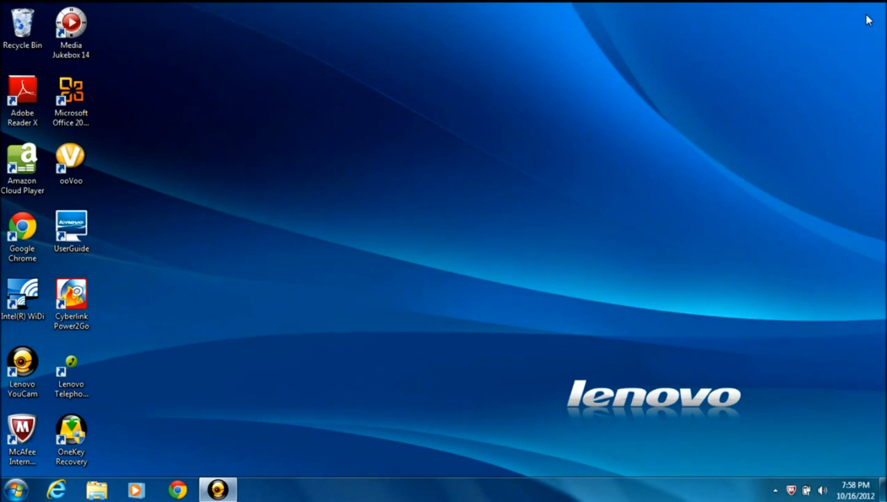